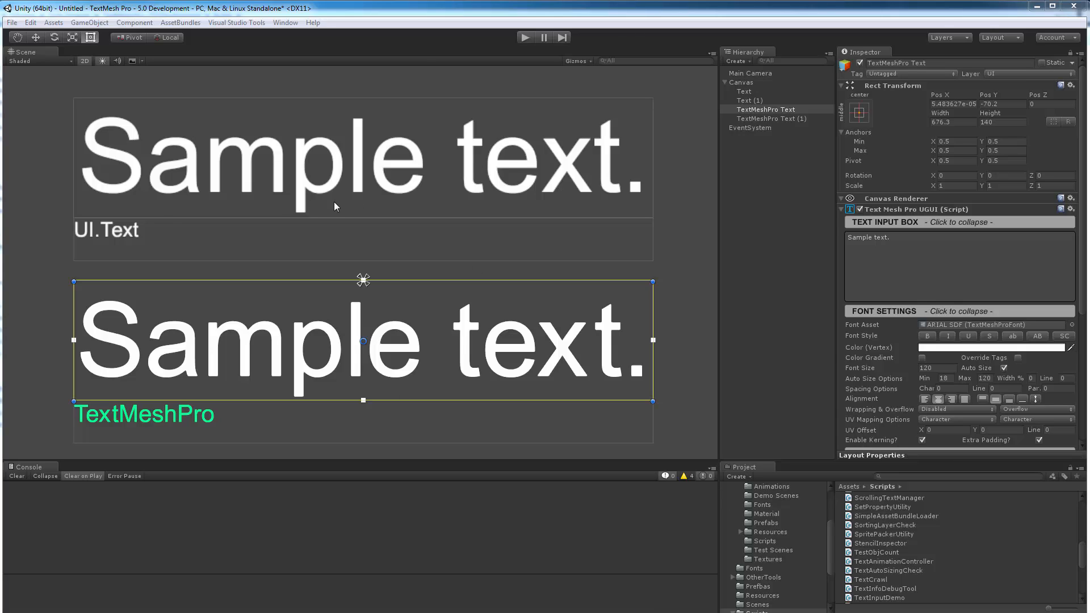
Step: Compare the UI Text and TextMeshPro objects against the TextAutoSizingCheck width-sweep script (100–700)
click(744, 90)
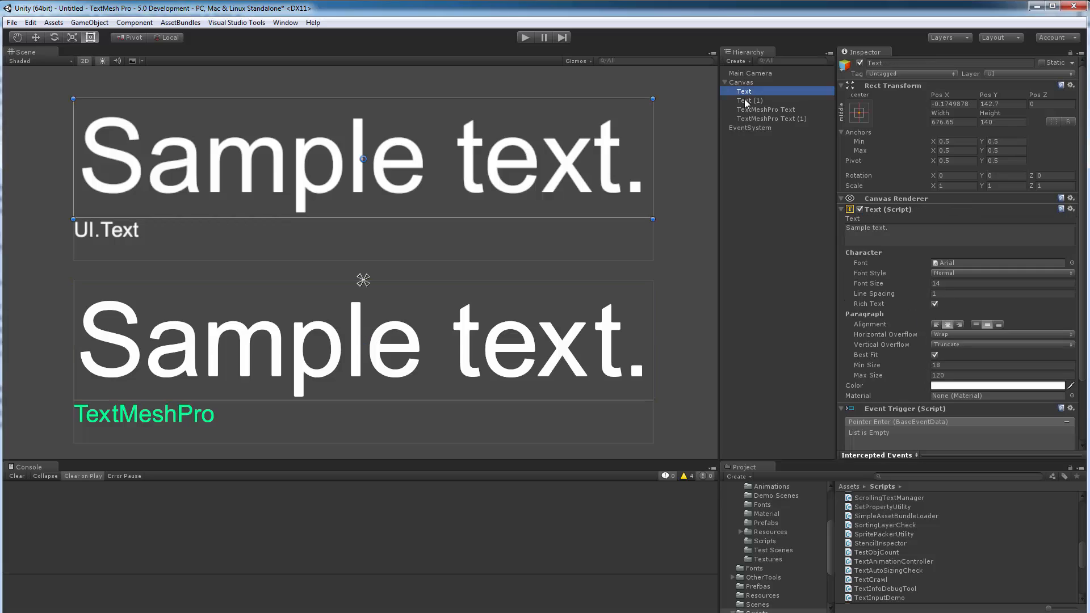
click(750, 100)
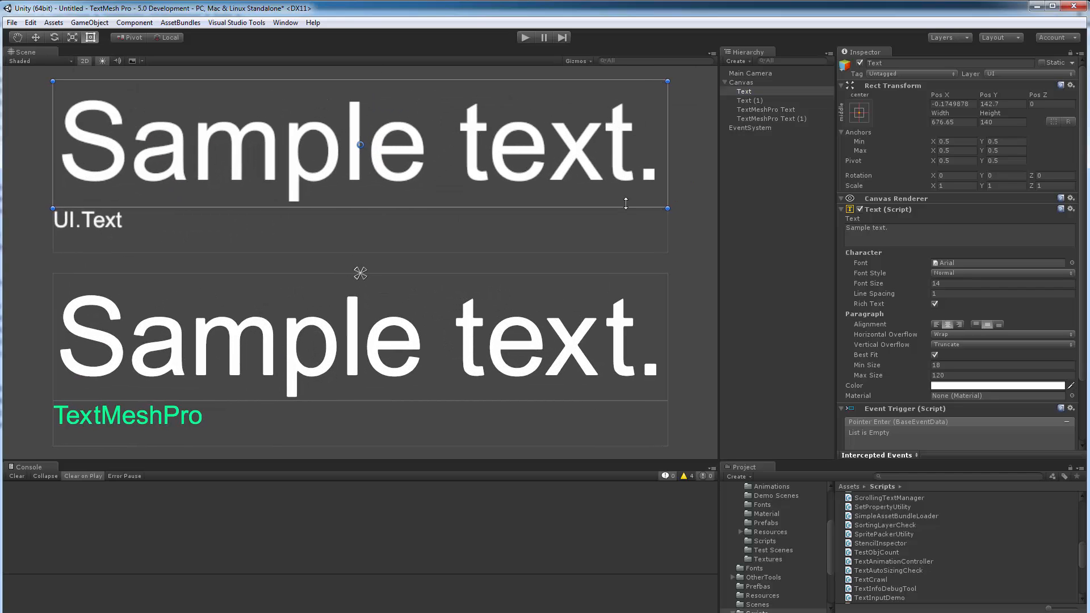
mouse_move(225, 192)
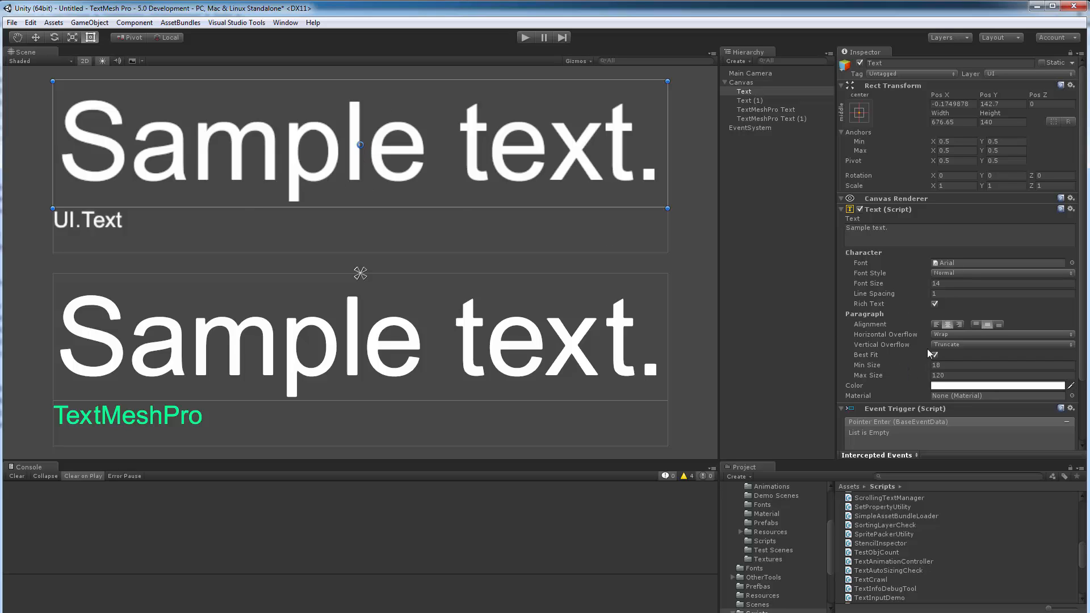
mouse_move(915, 370)
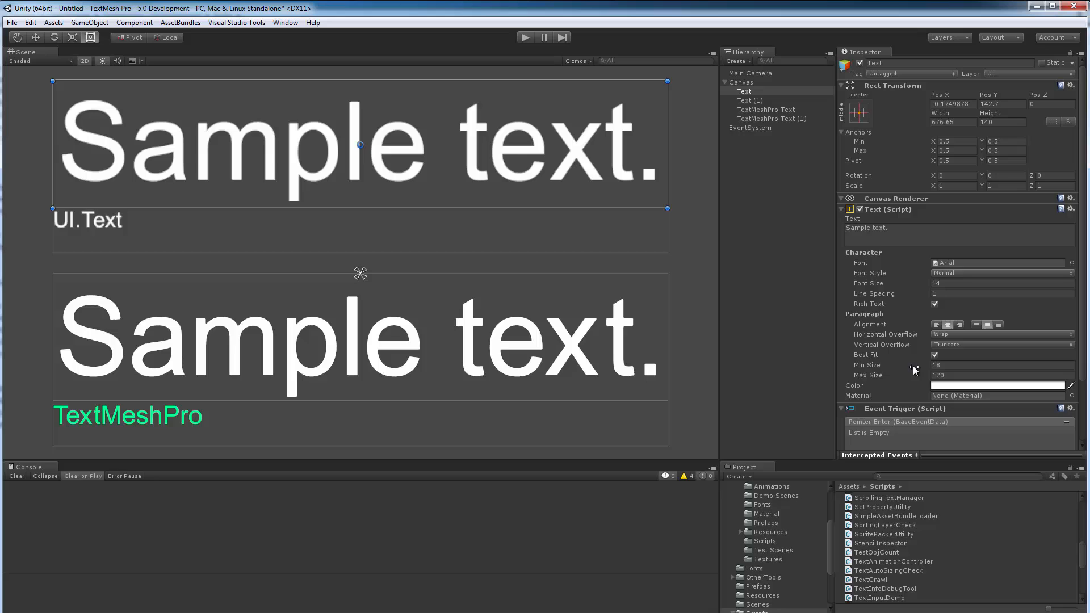
mouse_move(757, 204)
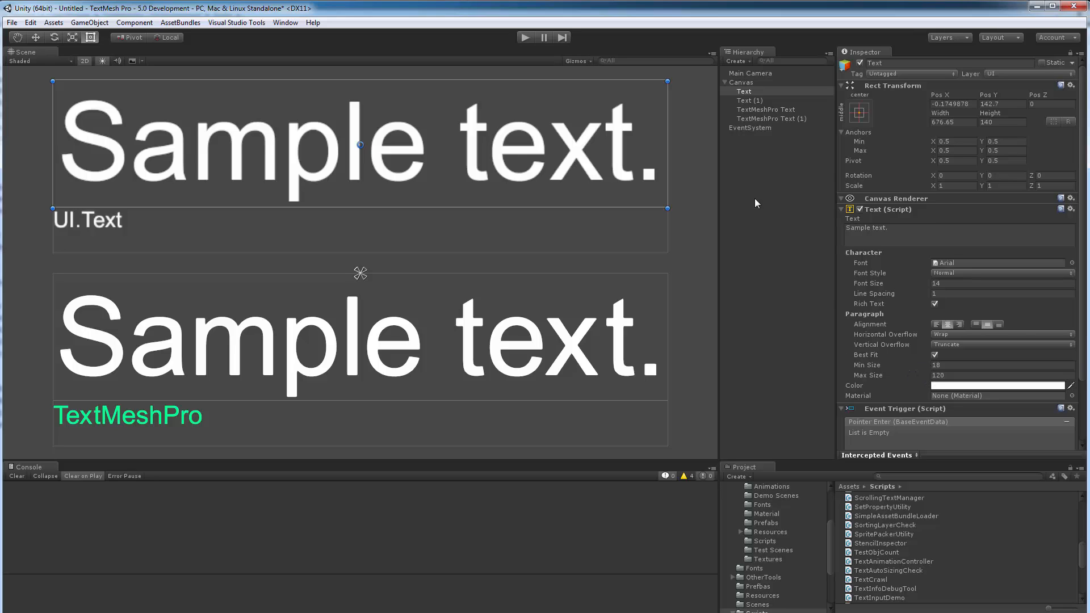
click(766, 109)
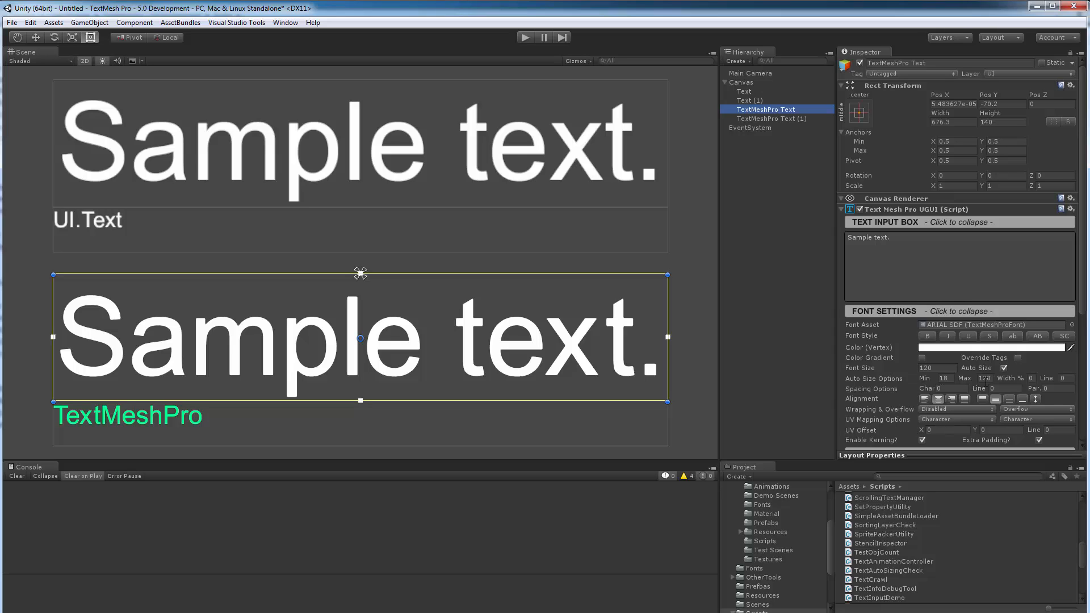
click(744, 91)
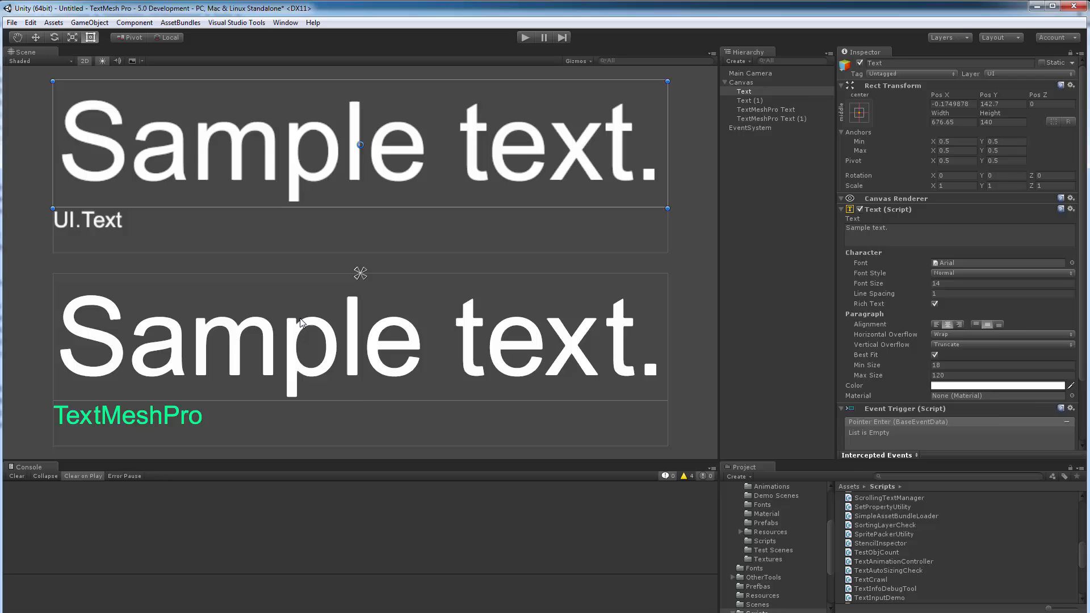
click(767, 109)
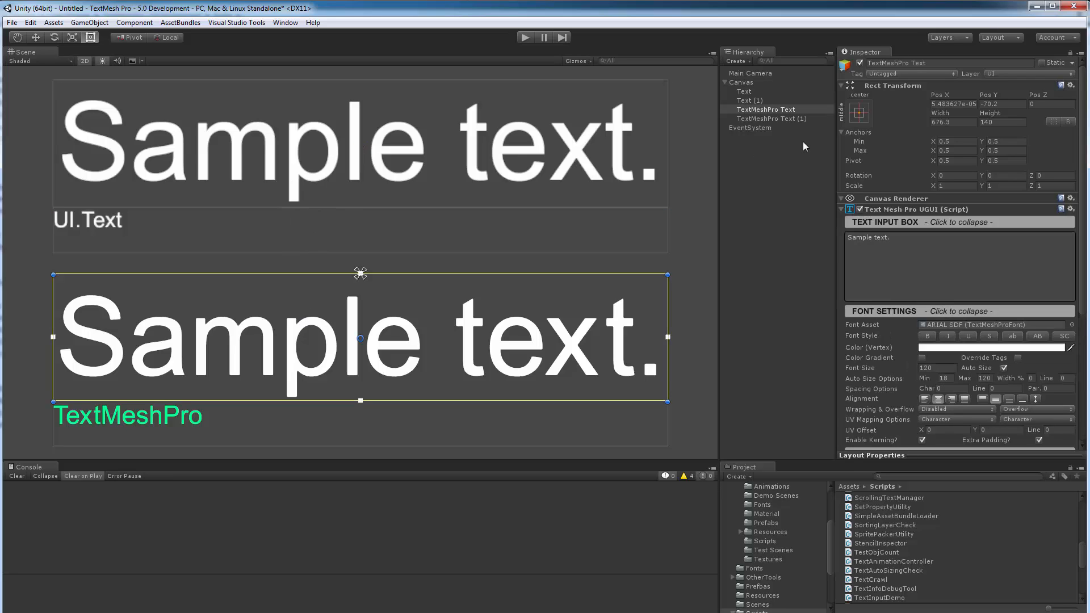
mouse_move(770, 227)
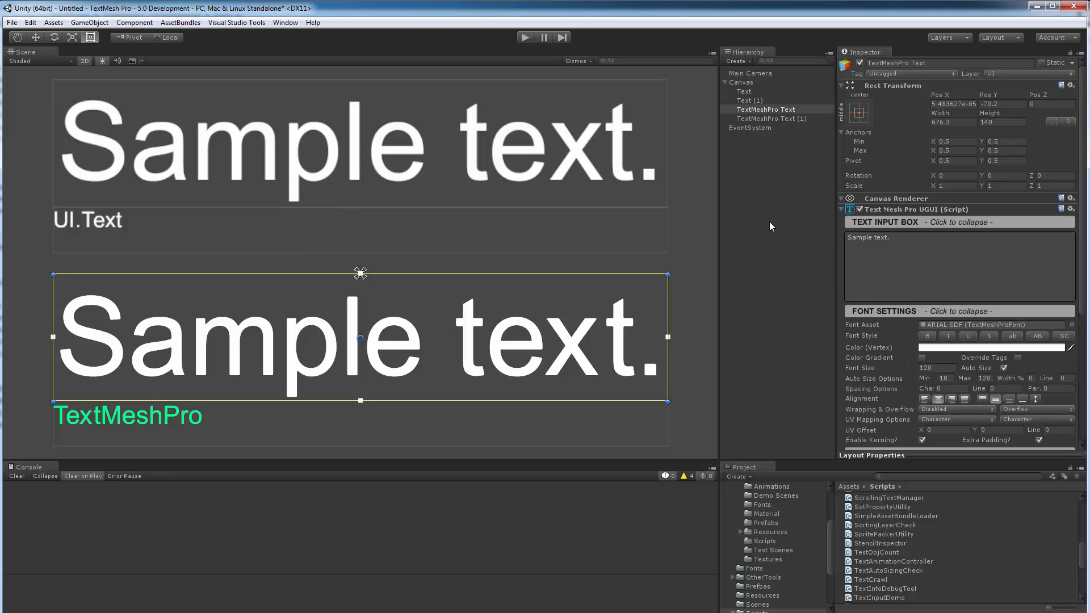
mouse_move(897, 133)
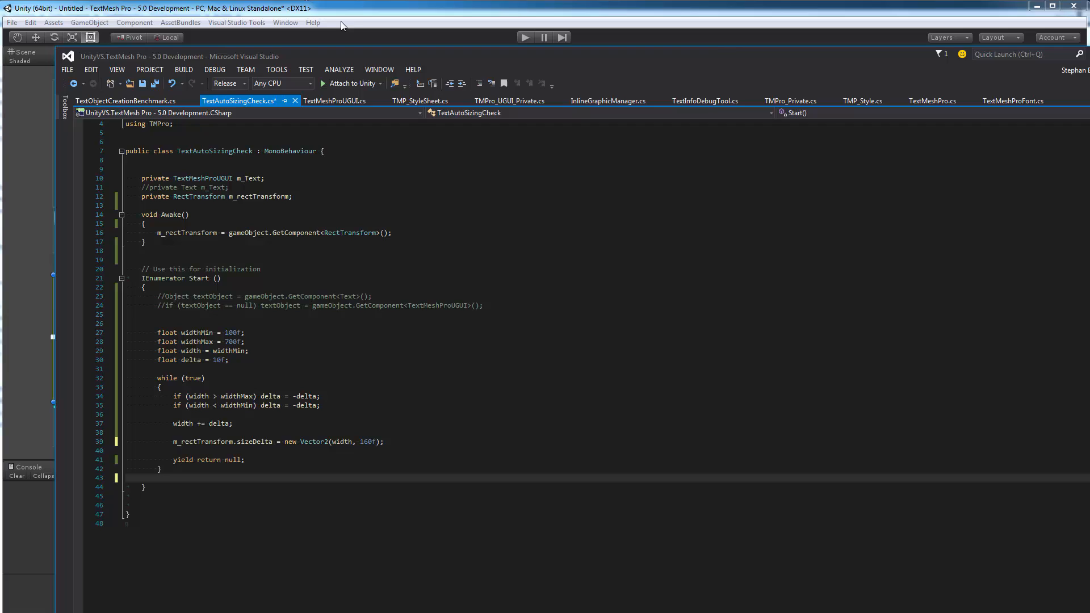
click(525, 37)
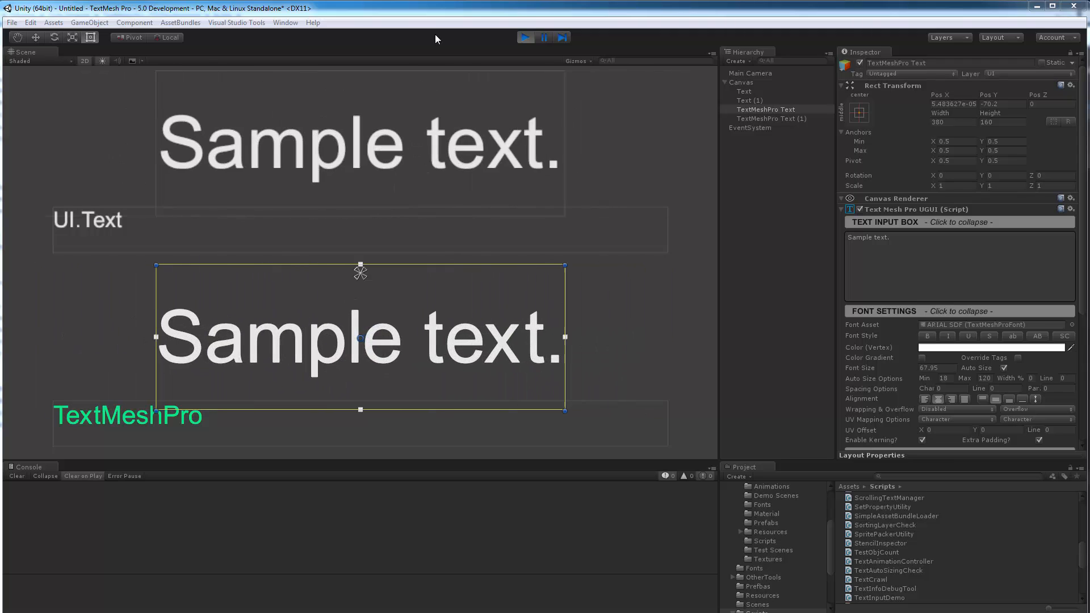
drag(563, 338, 623, 338)
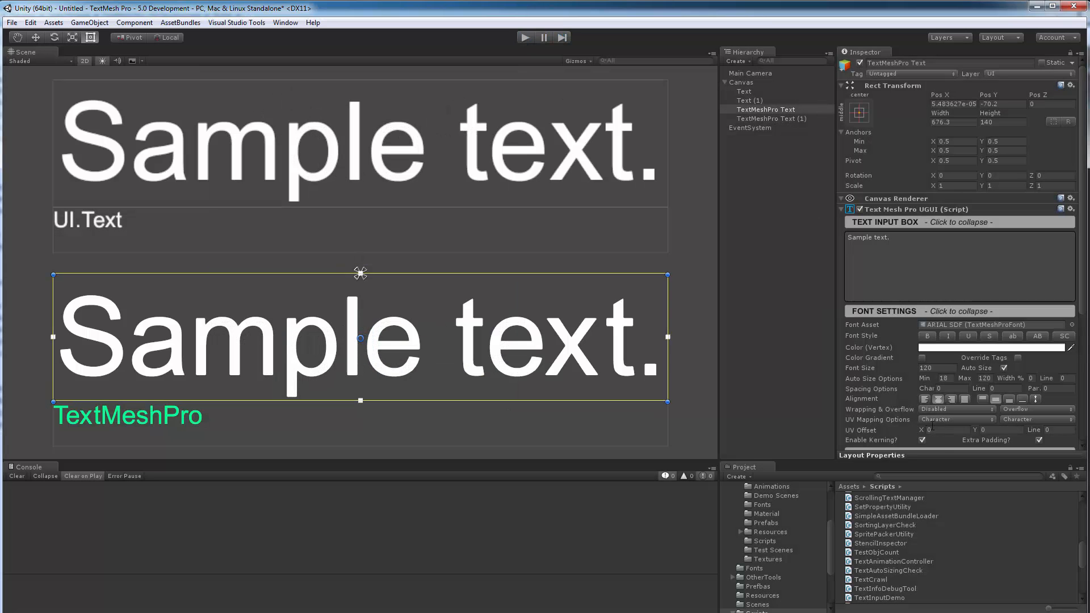
Step: Play the scene and watch both sample texts wrap onto two lines as widths narrow
click(956, 409)
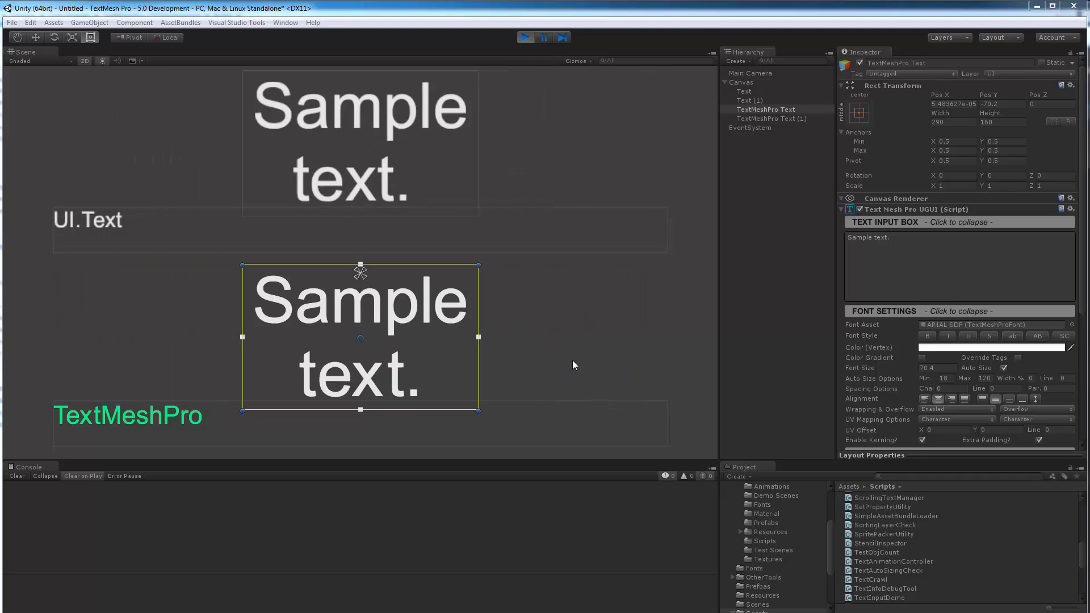
drag(477, 338, 416, 337)
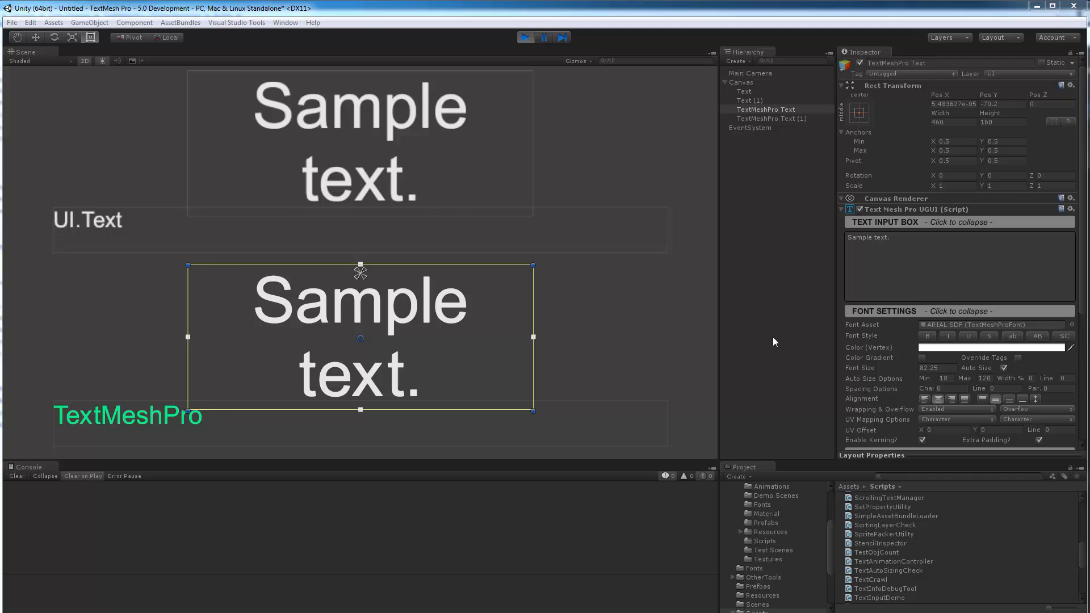
drag(533, 338, 434, 337)
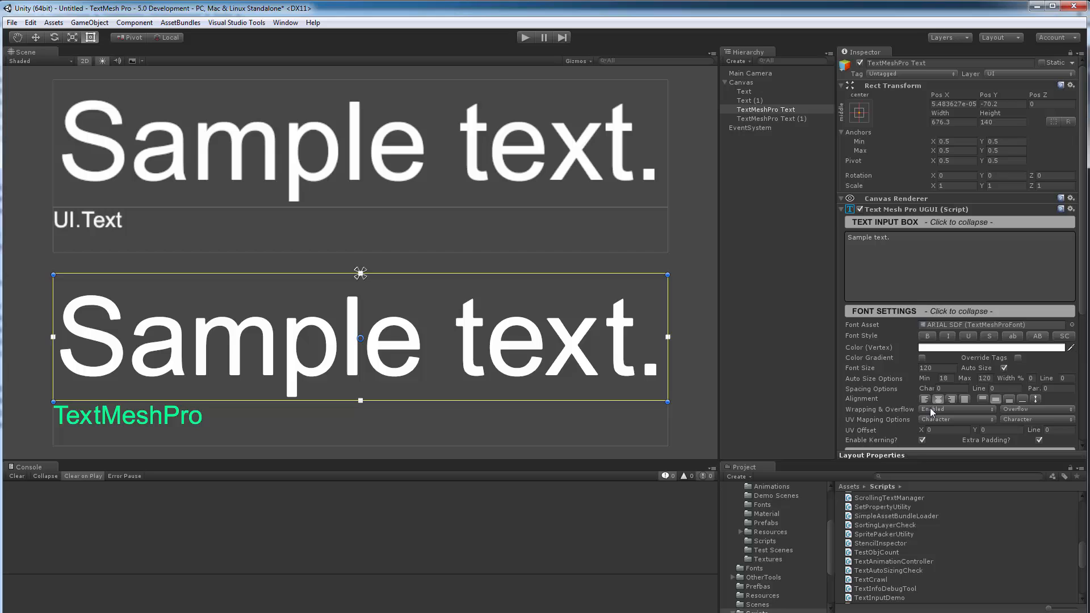
Step: Set TextMeshPro Wrapping & Overflow to Disabled, check UI Text Horizontal Overflow, and replay
click(956, 409)
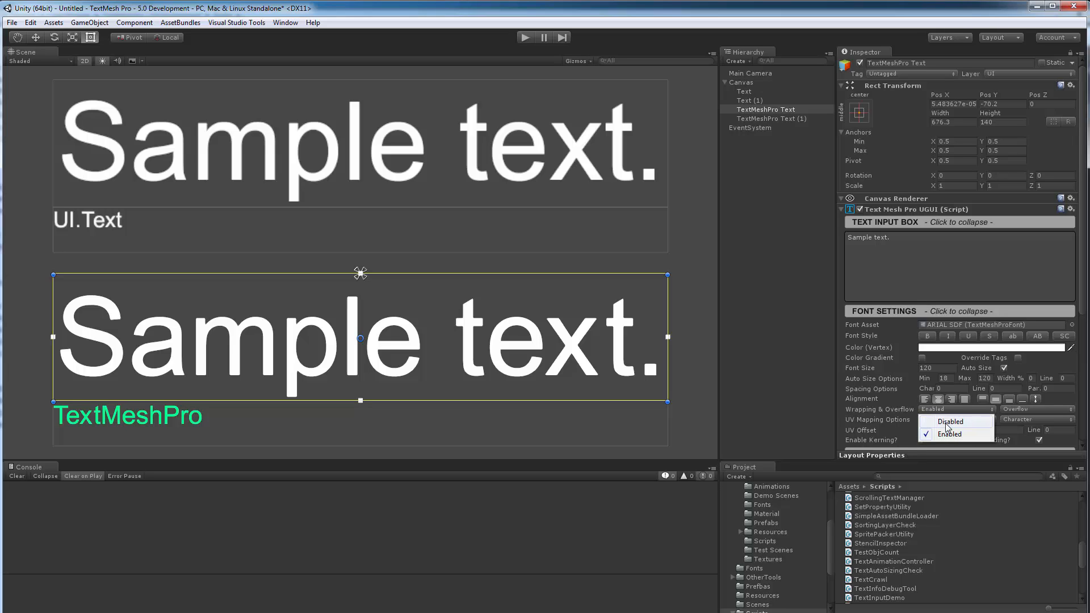
click(744, 91)
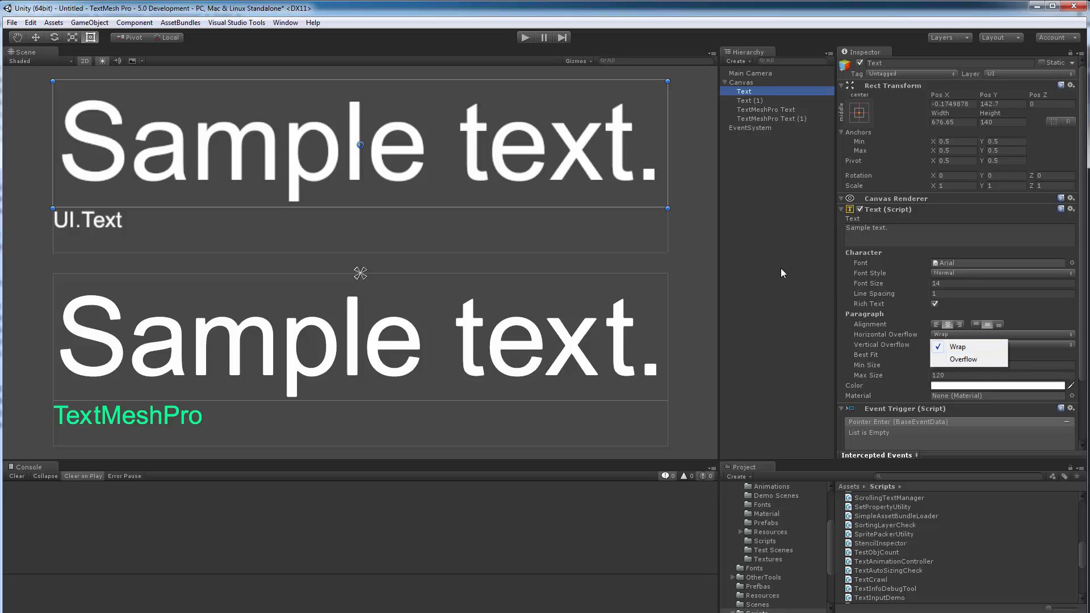
mouse_move(797, 256)
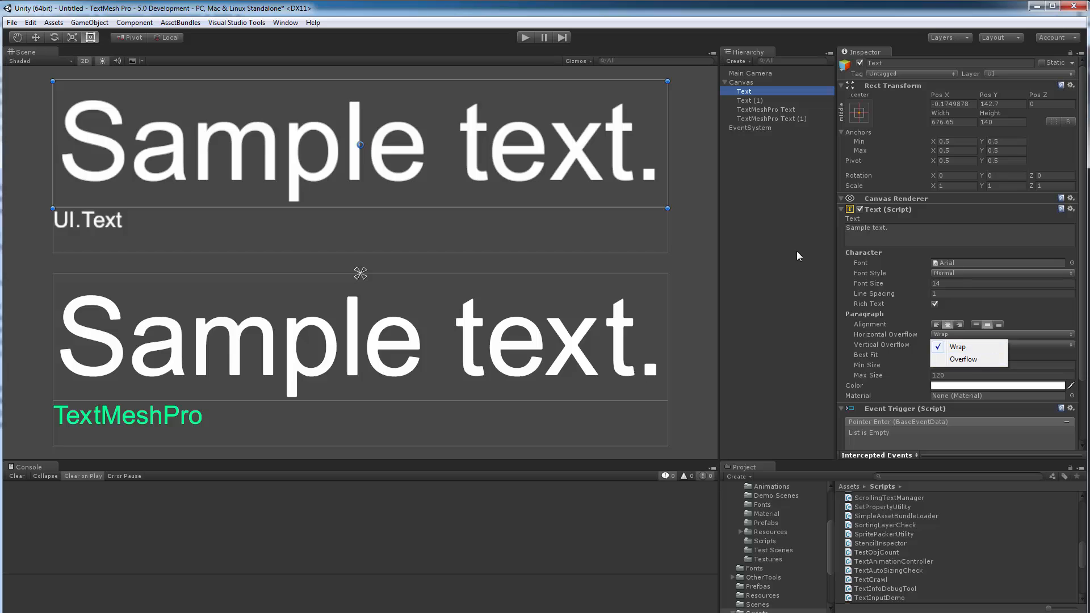
click(766, 109)
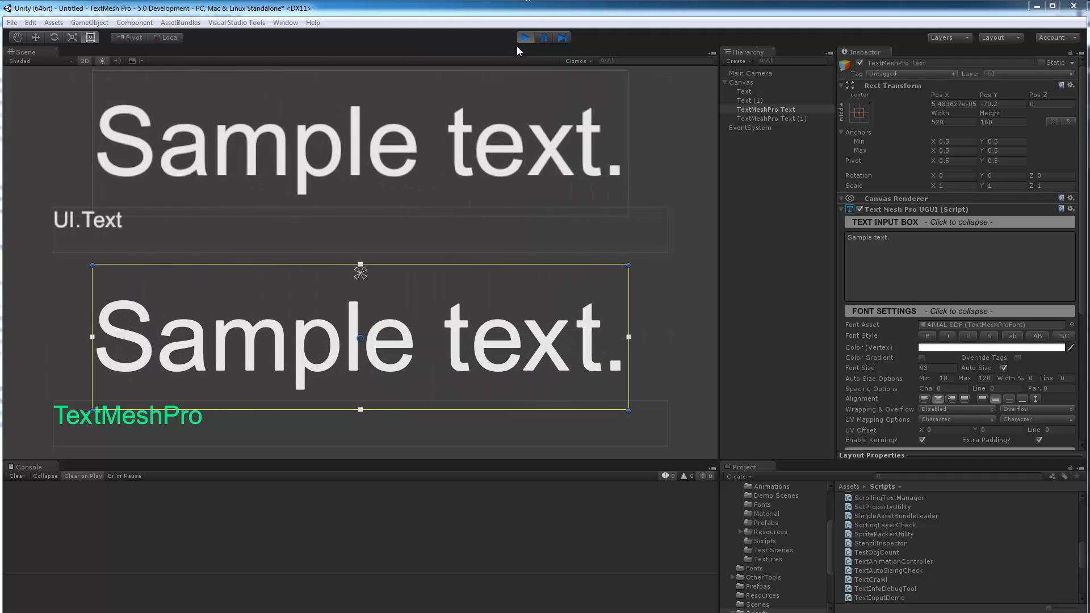
click(525, 37)
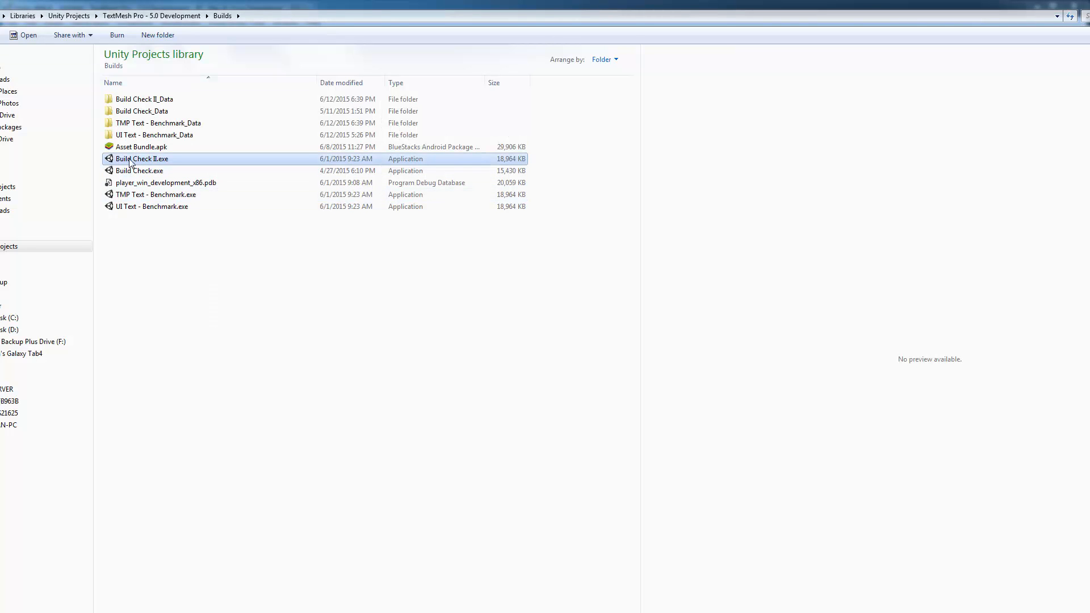
double_click(143, 158)
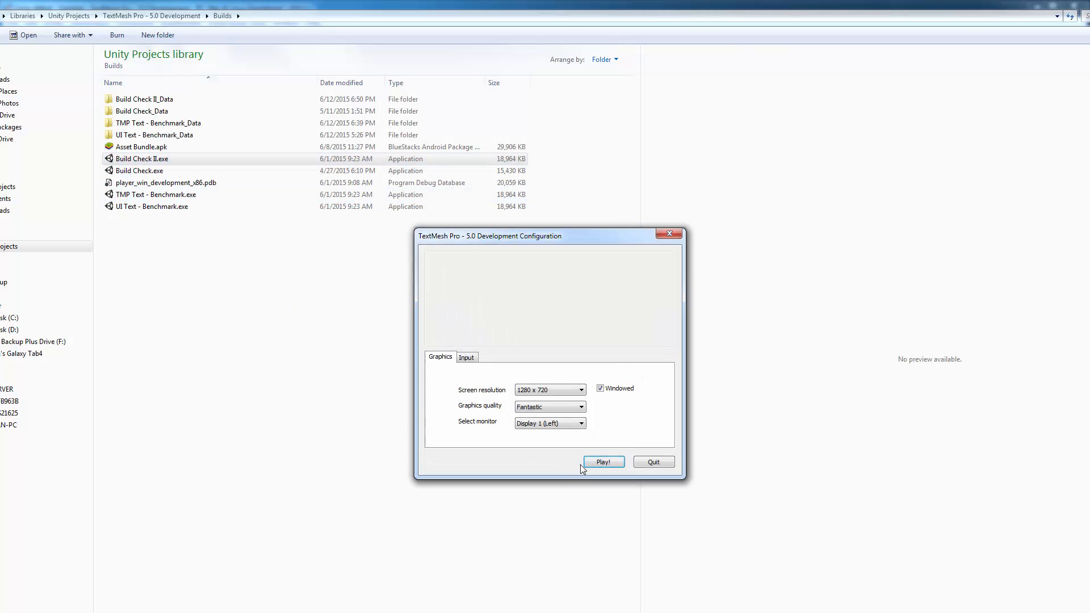
click(602, 461)
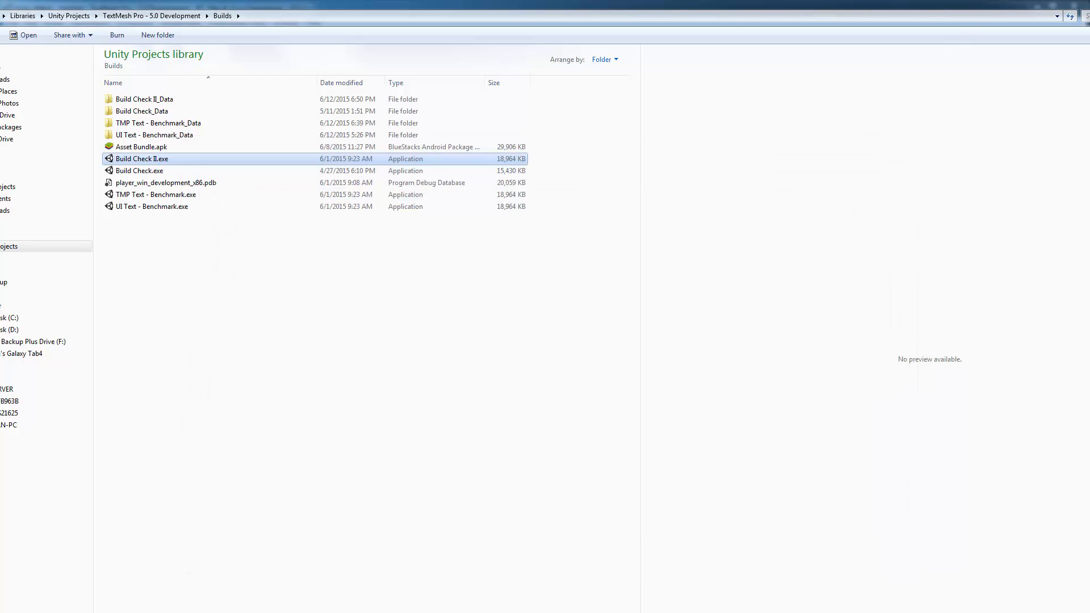
Step: Review both Sample text objects at full width in the Scene view
double_click(142, 158)
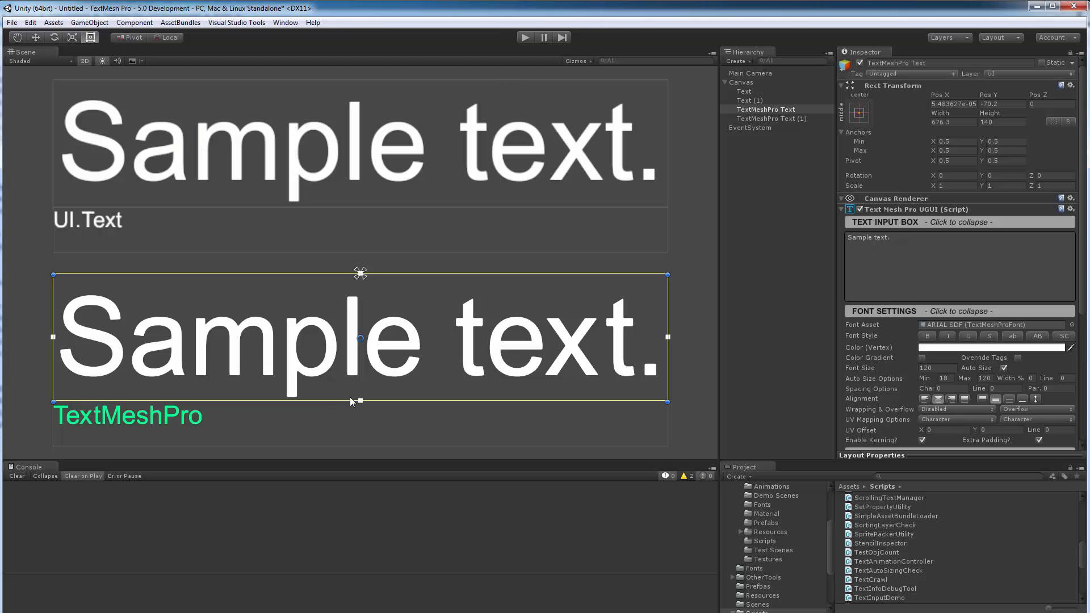
mouse_move(360, 188)
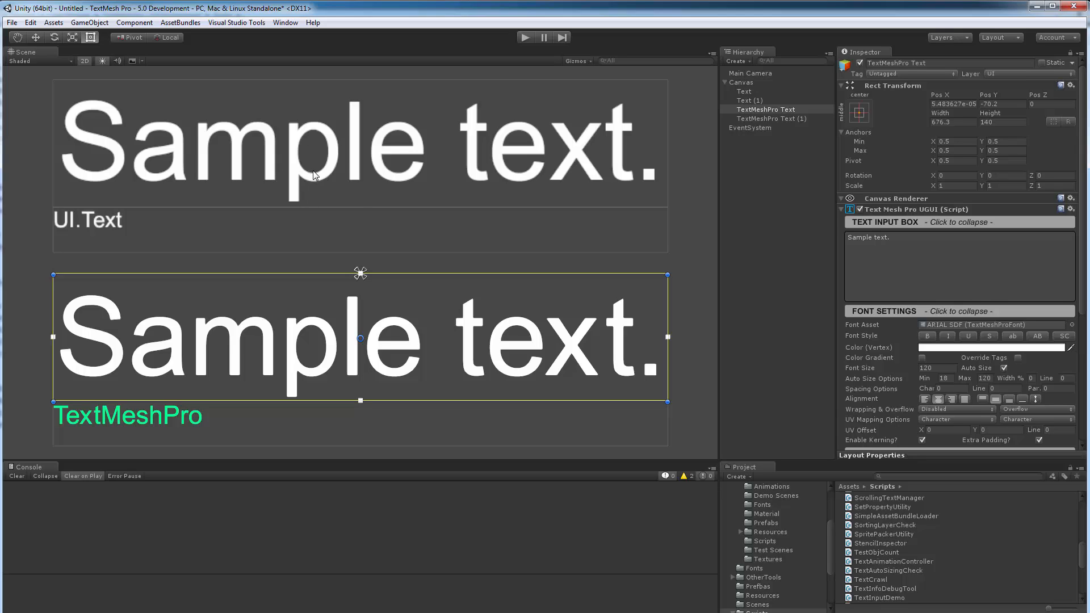
mouse_move(313, 151)
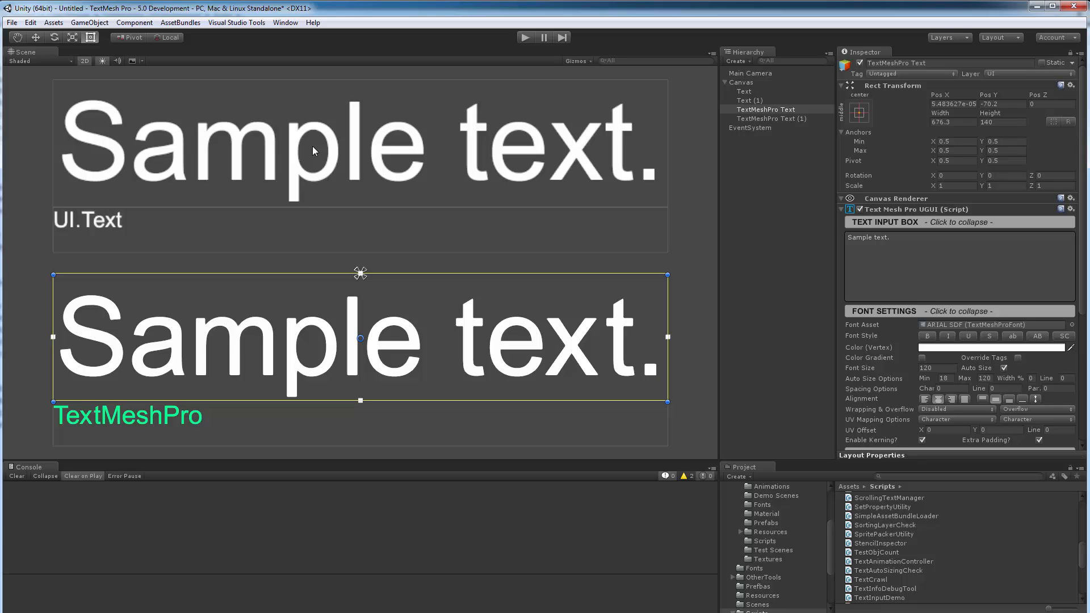
mouse_move(335, 157)
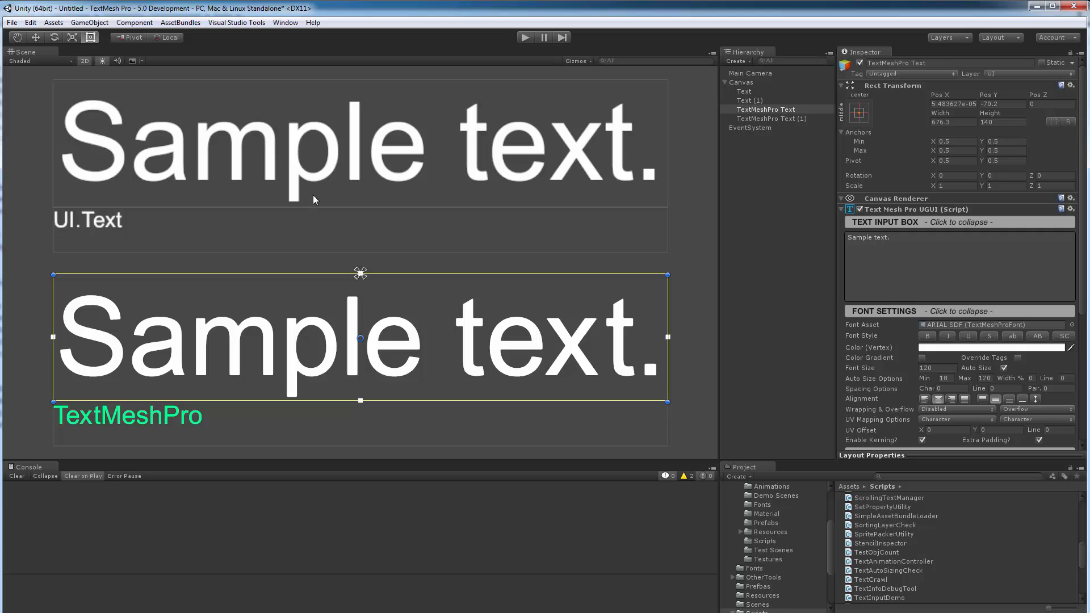
mouse_move(216, 172)
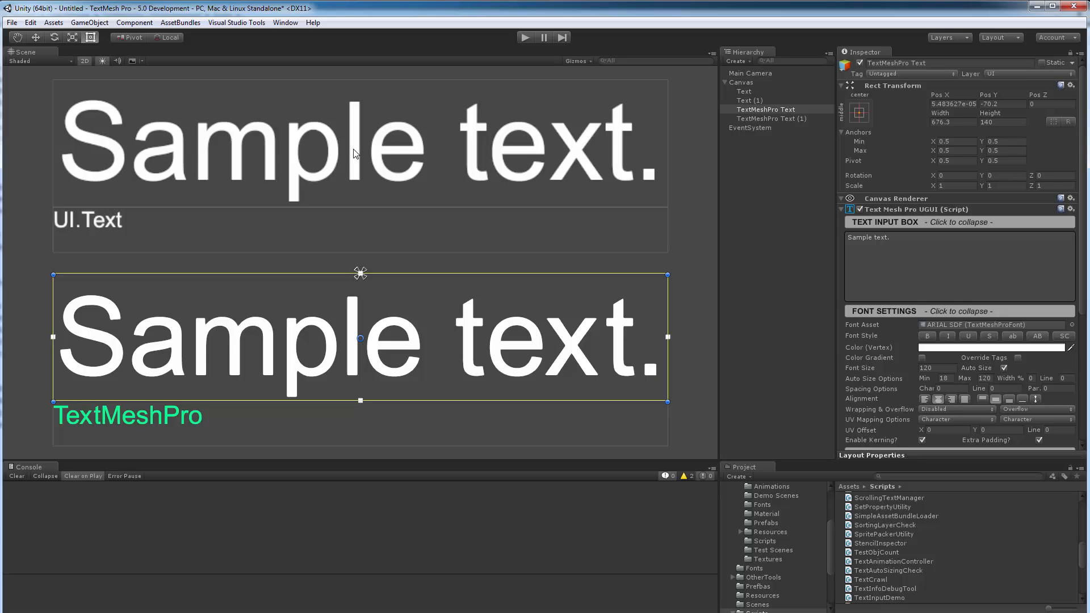
mouse_move(352, 168)
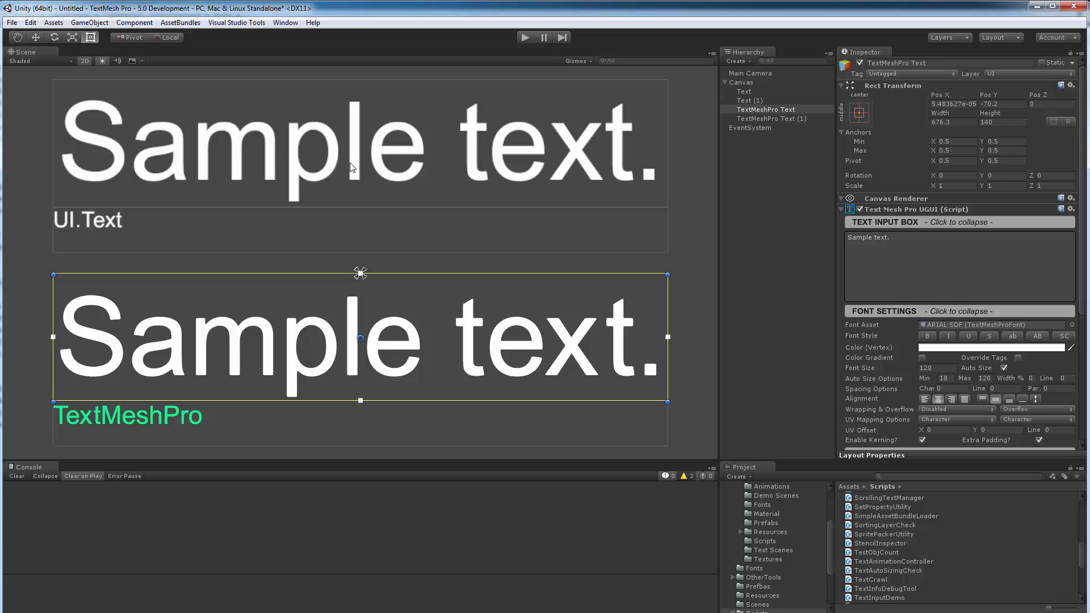
mouse_move(357, 173)
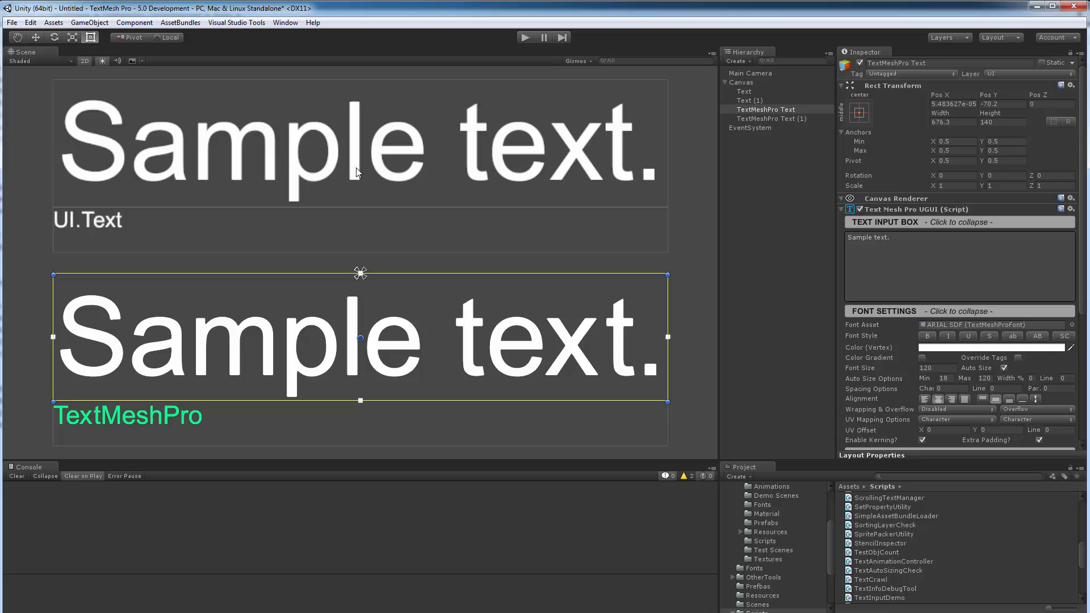
mouse_move(446, 115)
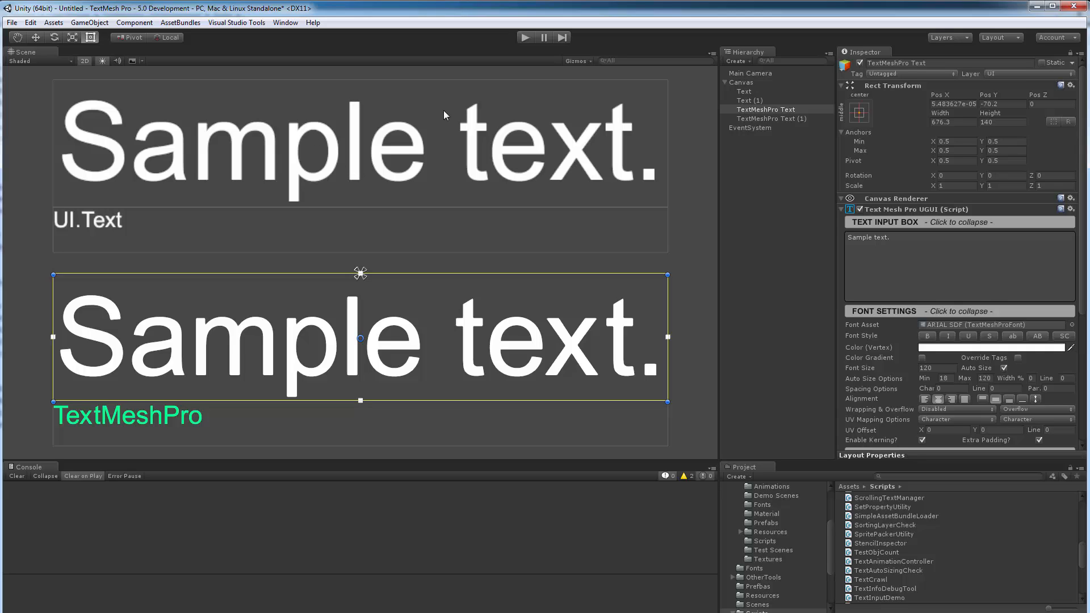
mouse_move(336, 137)
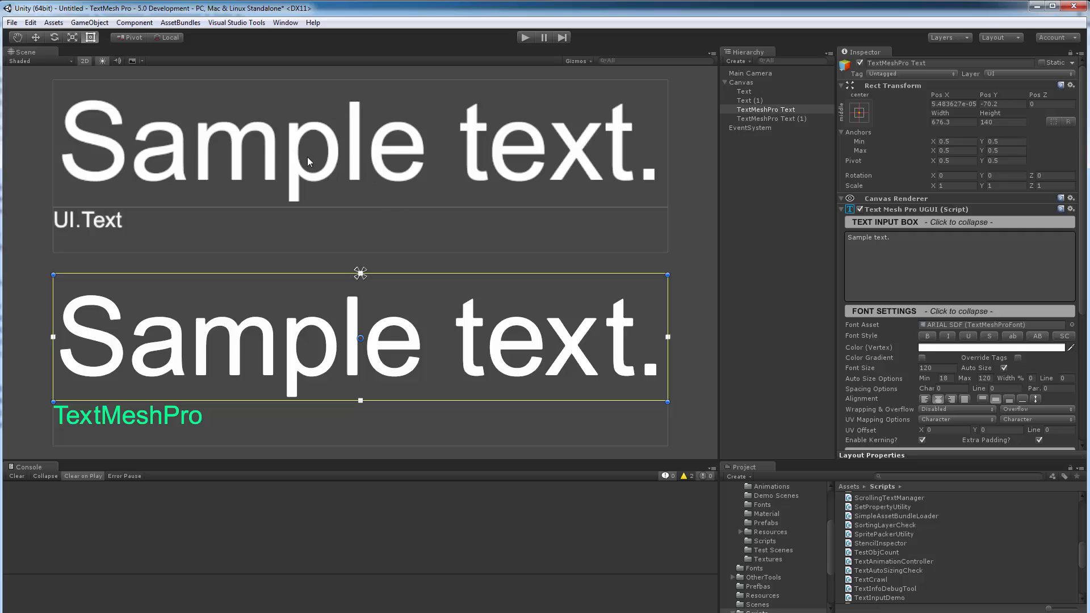
mouse_move(428, 143)
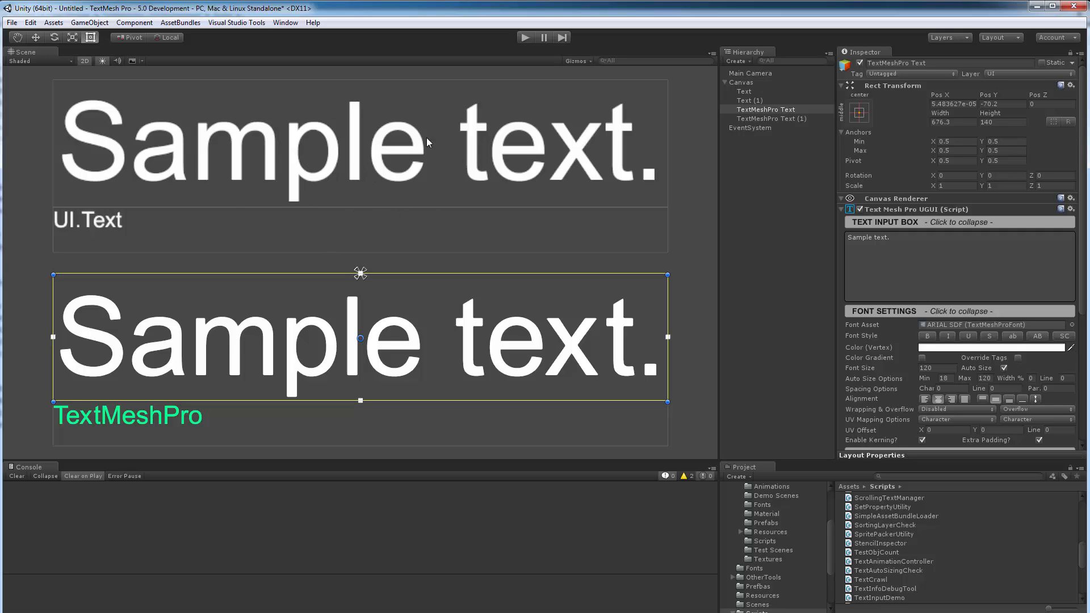
mouse_move(292, 334)
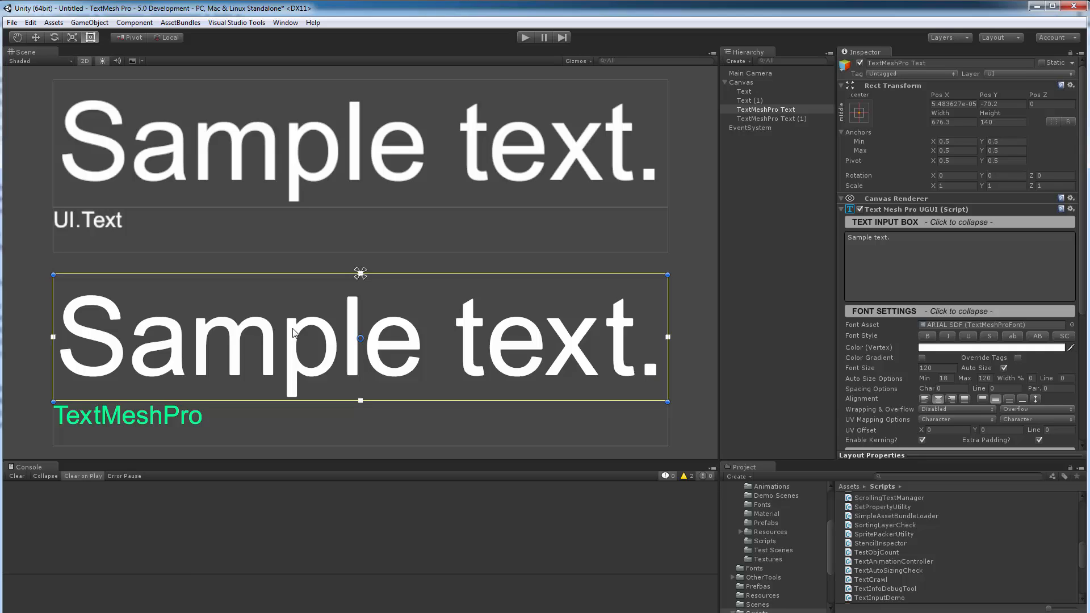
mouse_move(445, 311)
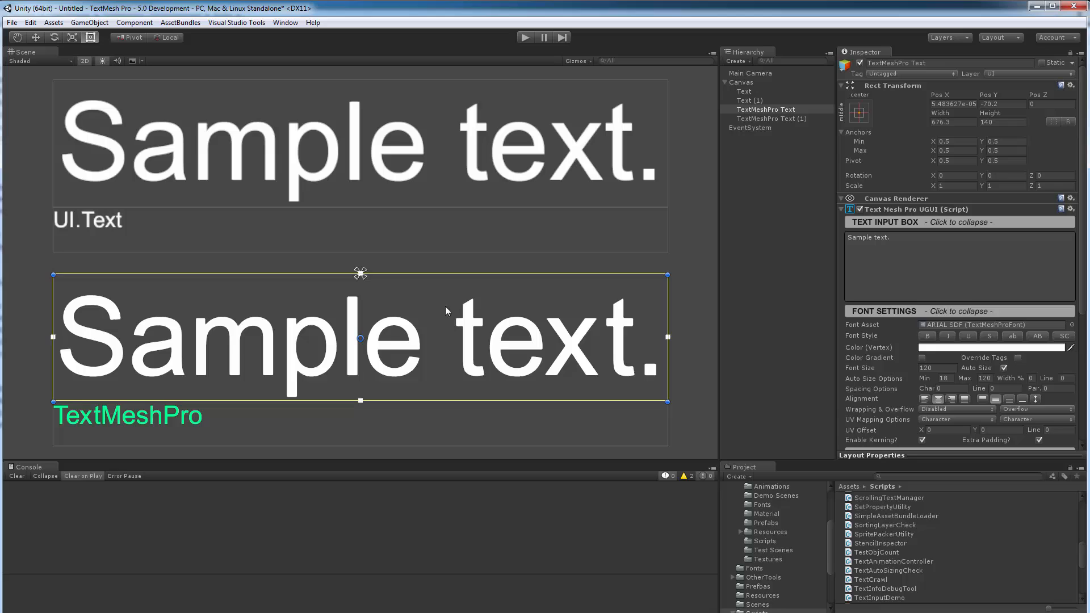
mouse_move(296, 368)
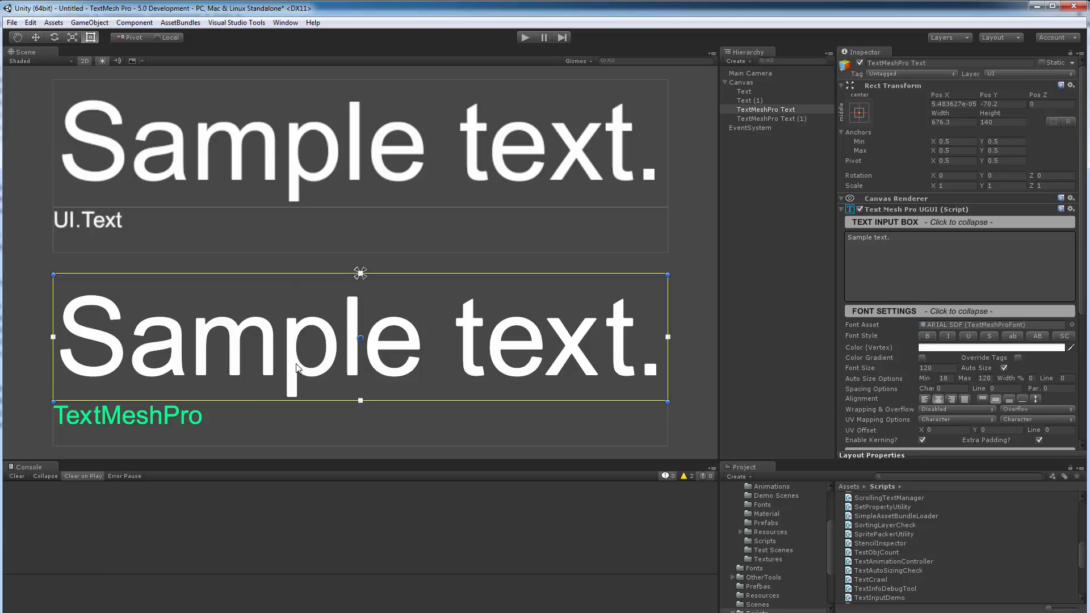
mouse_move(328, 344)
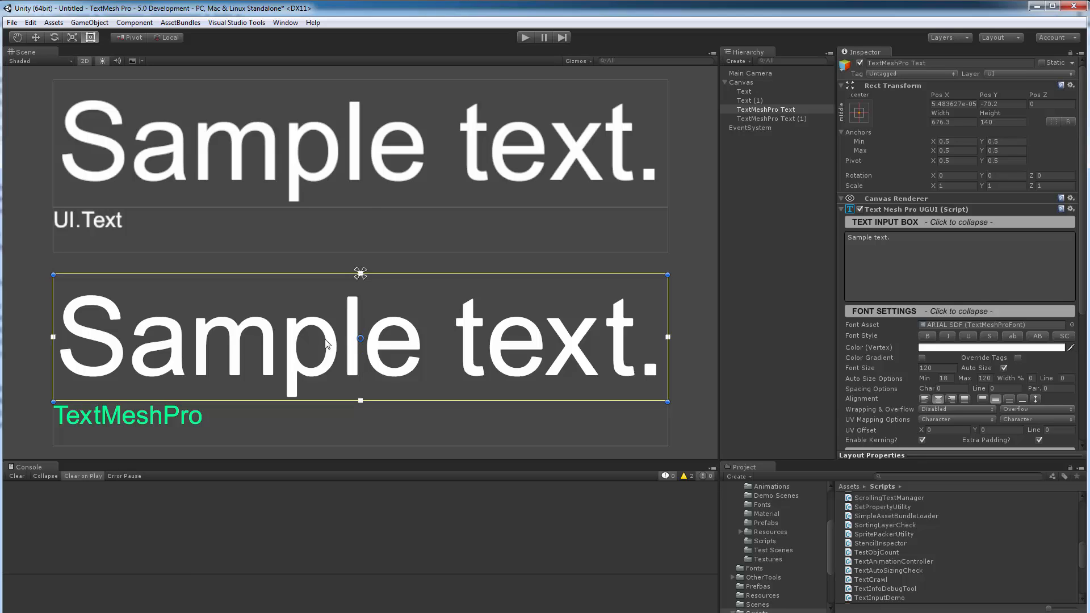
mouse_move(509, 356)
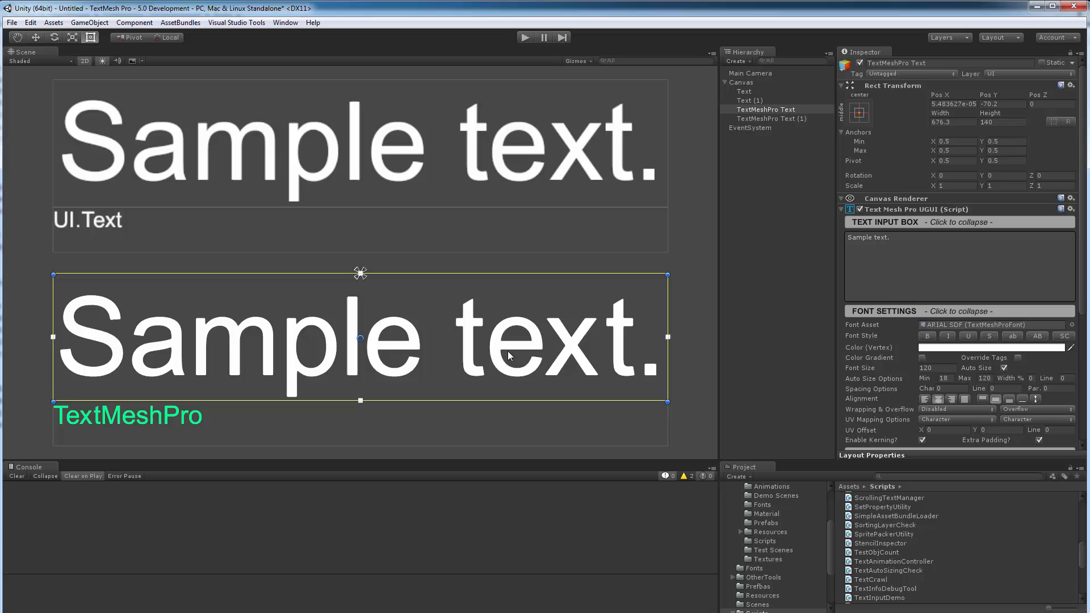
mouse_move(462, 340)
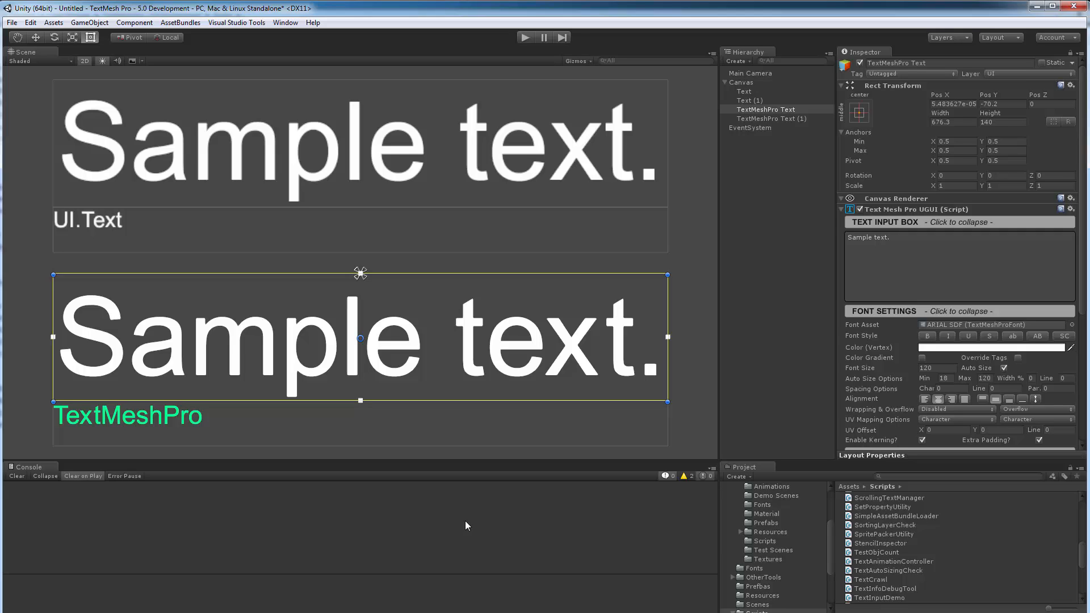
mouse_move(678, 534)
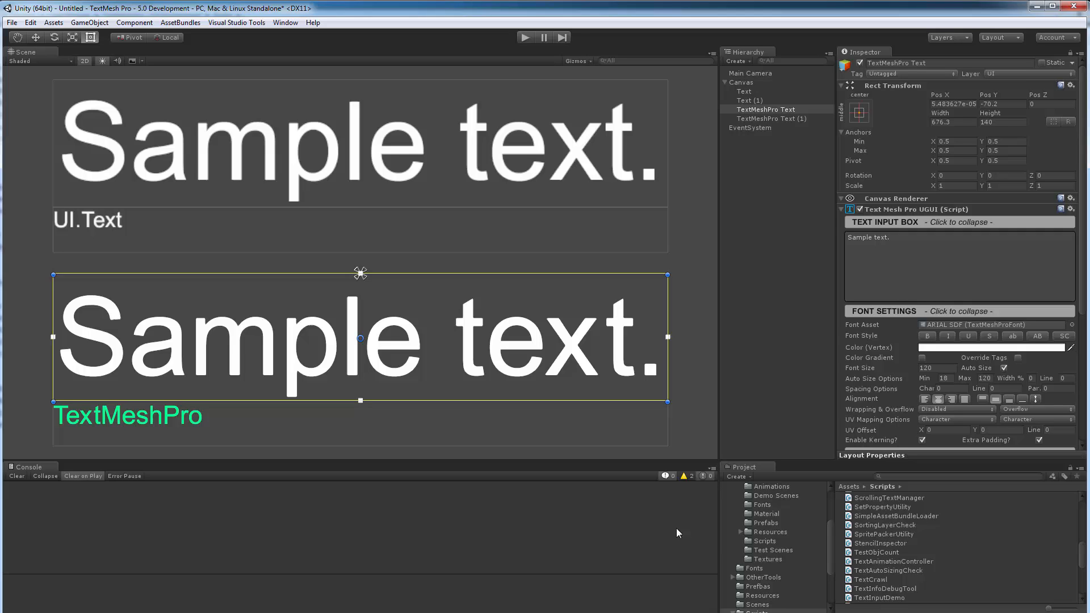